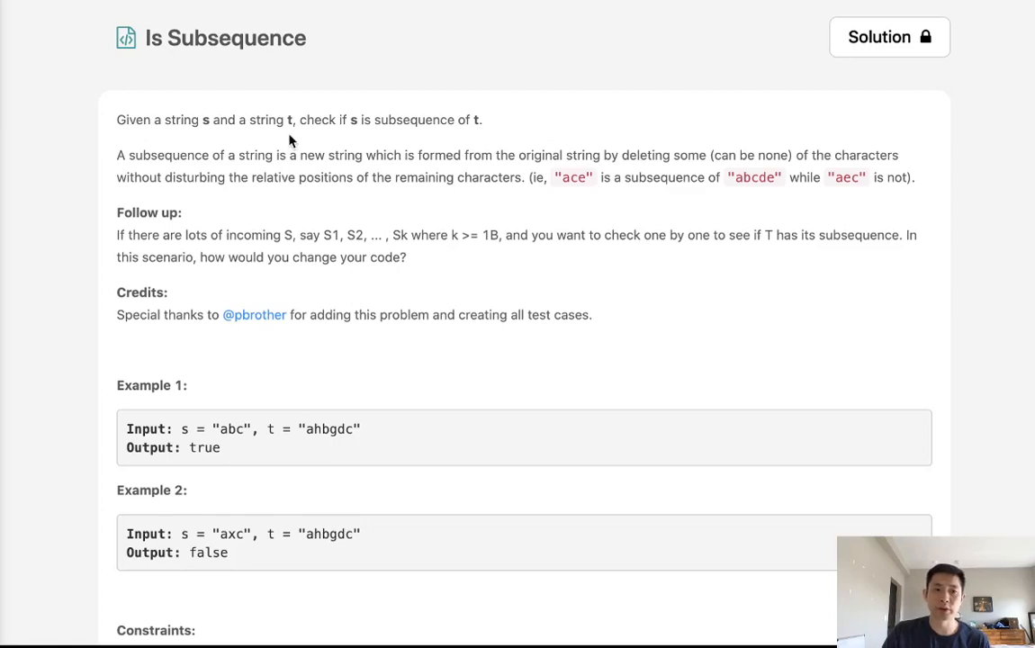
{"action": "mouse_move", "coordinate": [256, 66]}
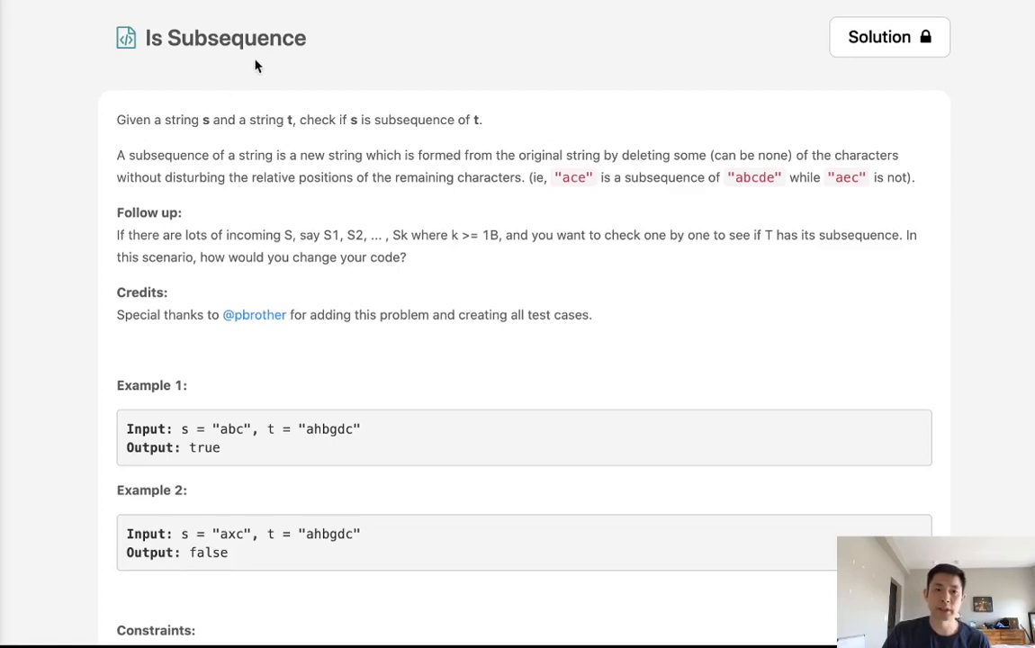
{"action": "mouse_move", "coordinate": [304, 135]}
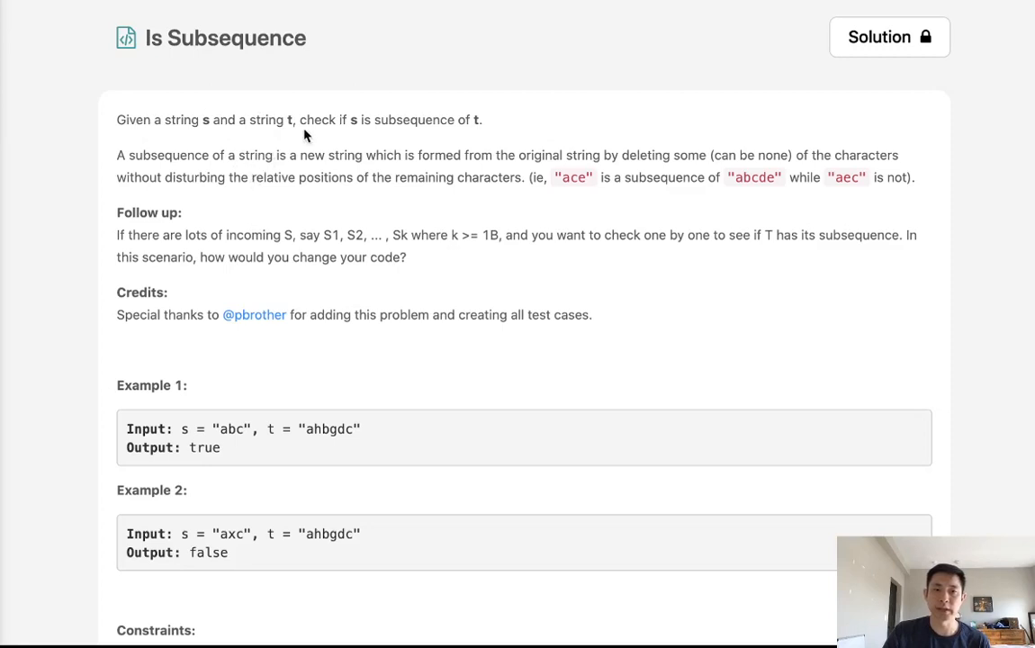
{"action": "mouse_move", "coordinate": [391, 137]}
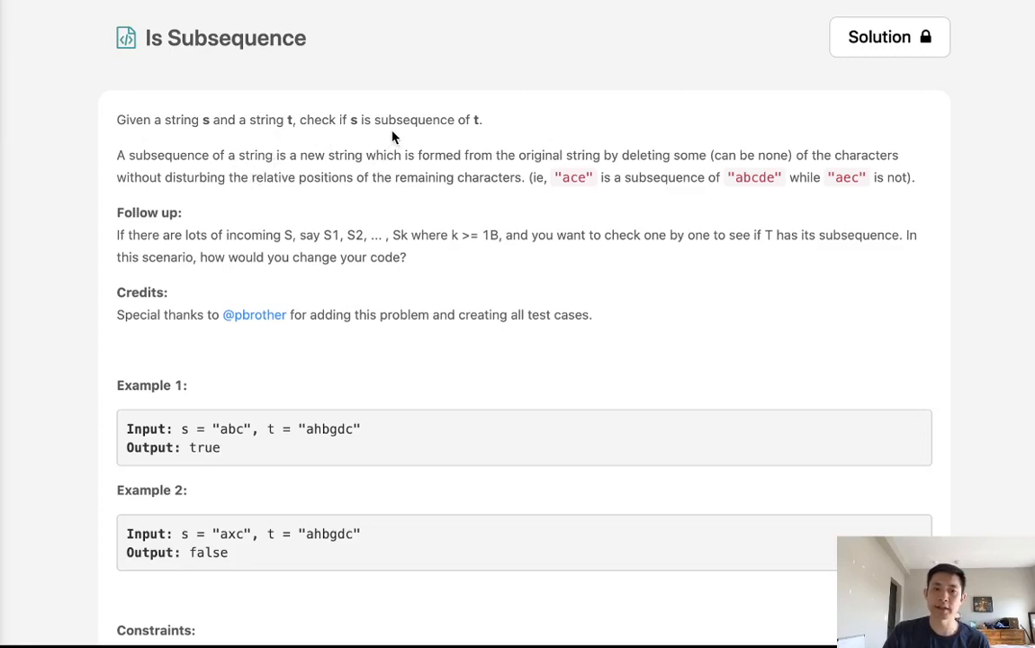
Step: Scroll past Example 1, marking the letter b in its t, down to the Python3 isSubsequence stub
{"action": "scroll", "scroll_direction": "down", "scroll_amount": 3}
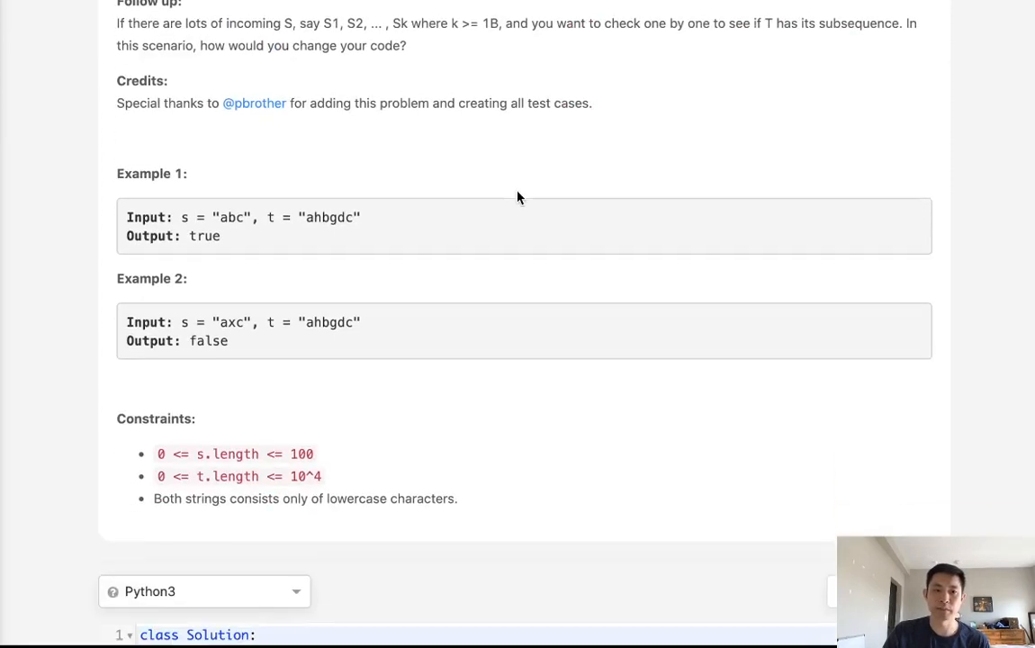
{"action": "mouse_move", "coordinate": [299, 237]}
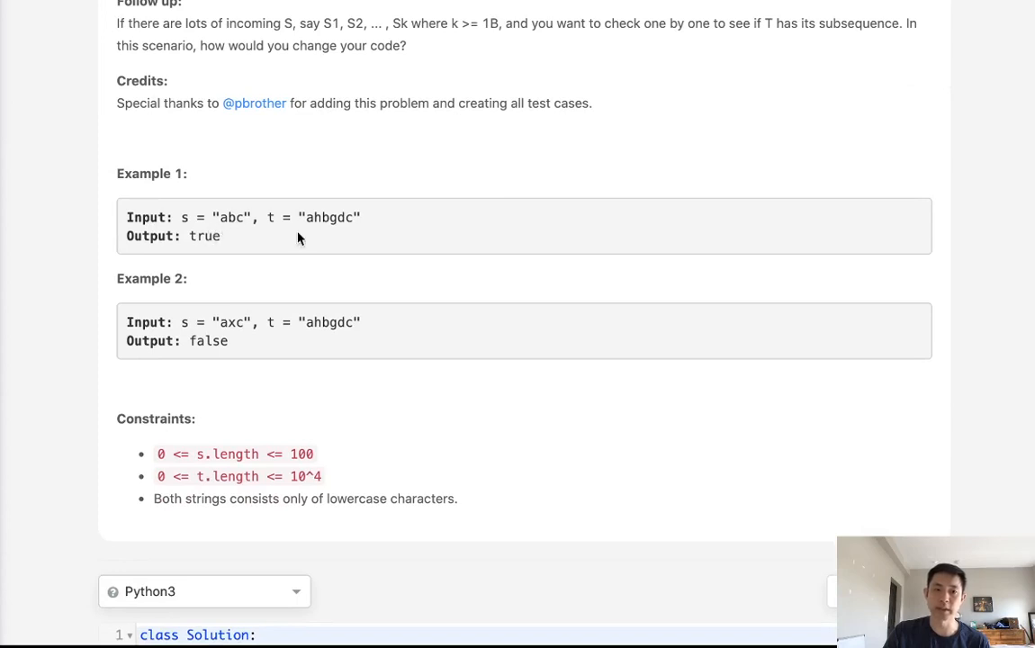
{"action": "mouse_move", "coordinate": [310, 230]}
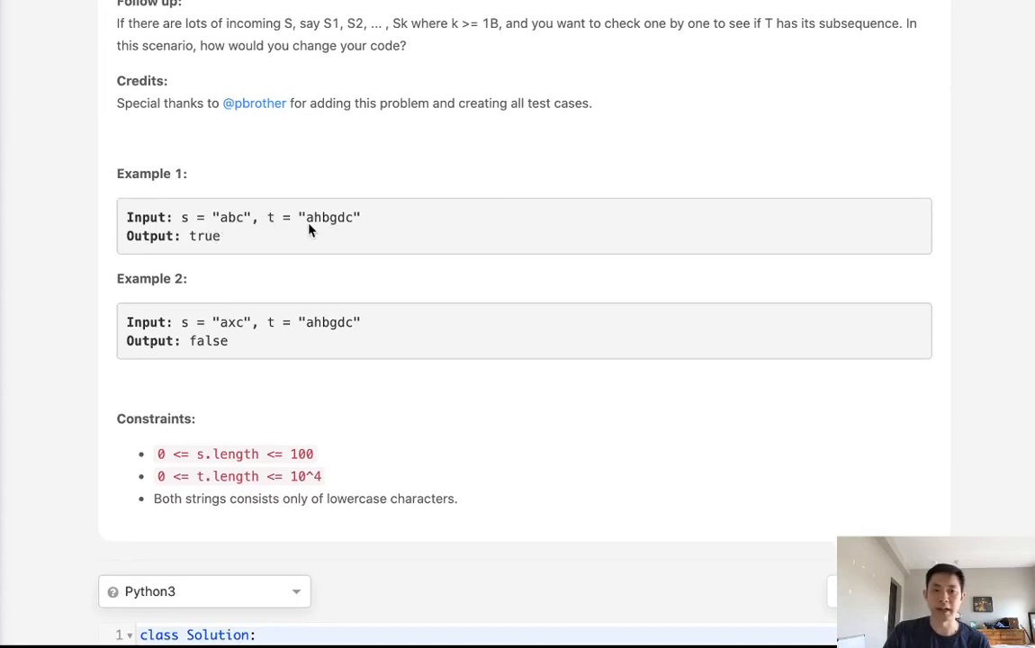
{"action": "mouse_move", "coordinate": [237, 227]}
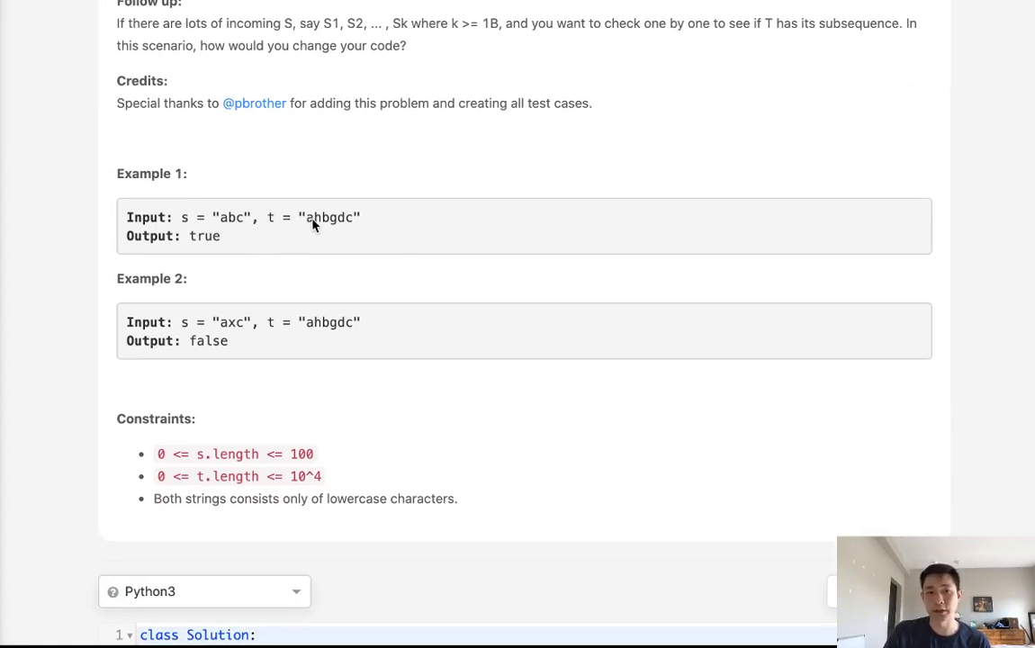
{"action": "double_click", "coordinate": [325, 216]}
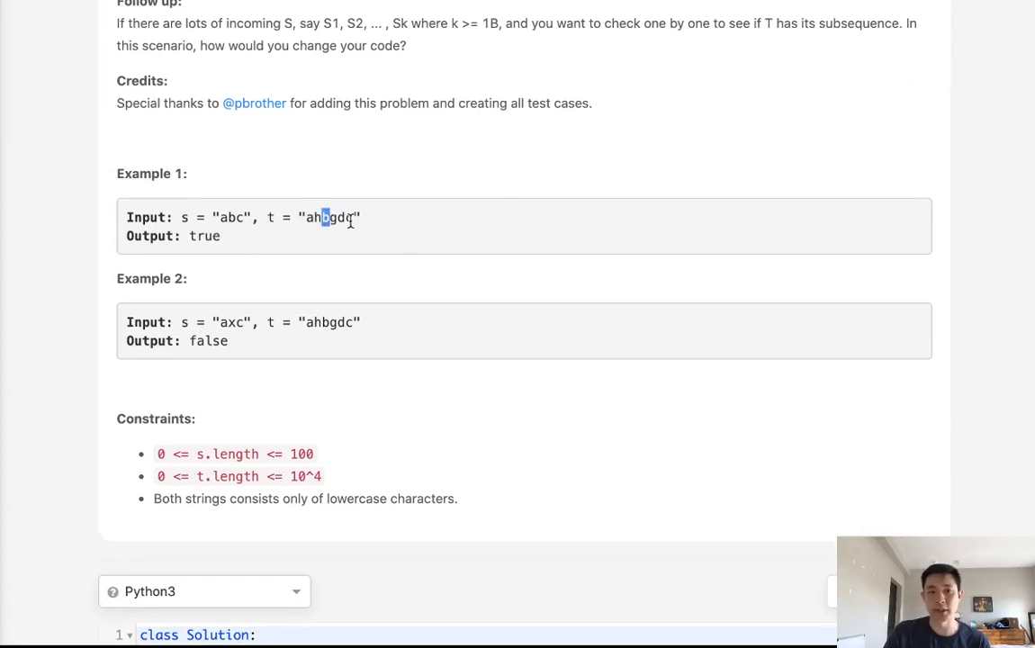
{"action": "scroll", "scroll_direction": "down", "scroll_amount": 3}
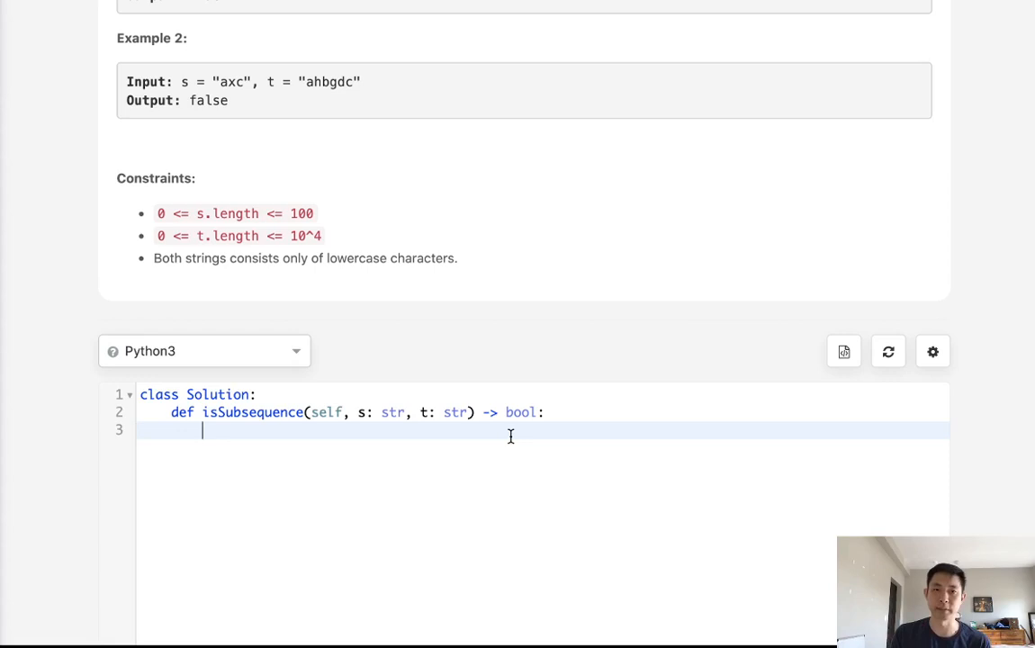
Step: Write stack = list(s) and a for char in t loop popping stack[0] when it matches
{"action": "type", "text": "stack"}
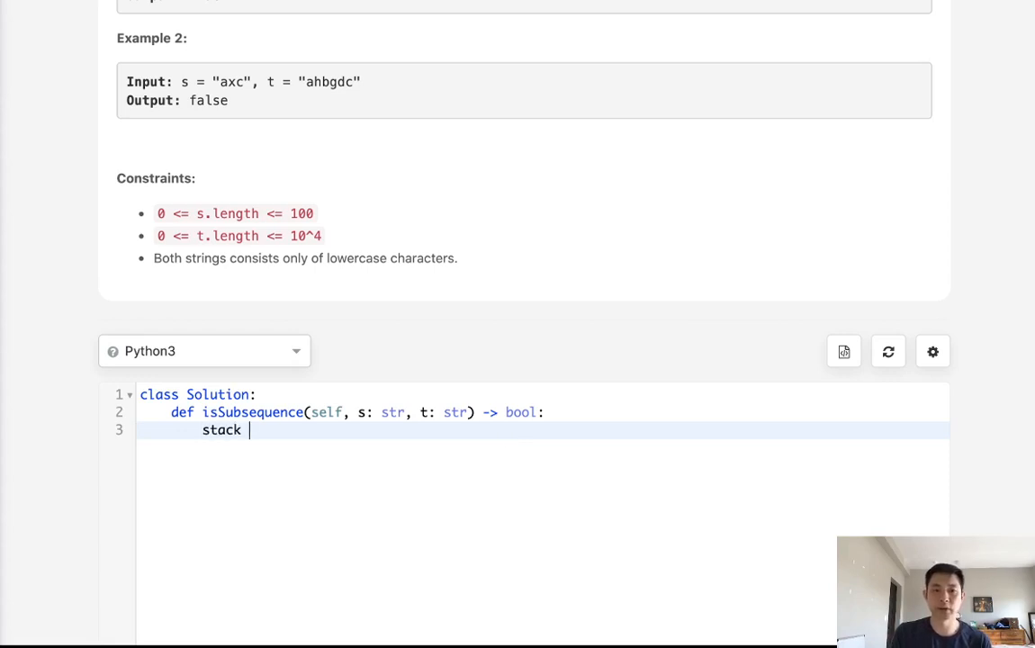
{"action": "type", "text": "-"}
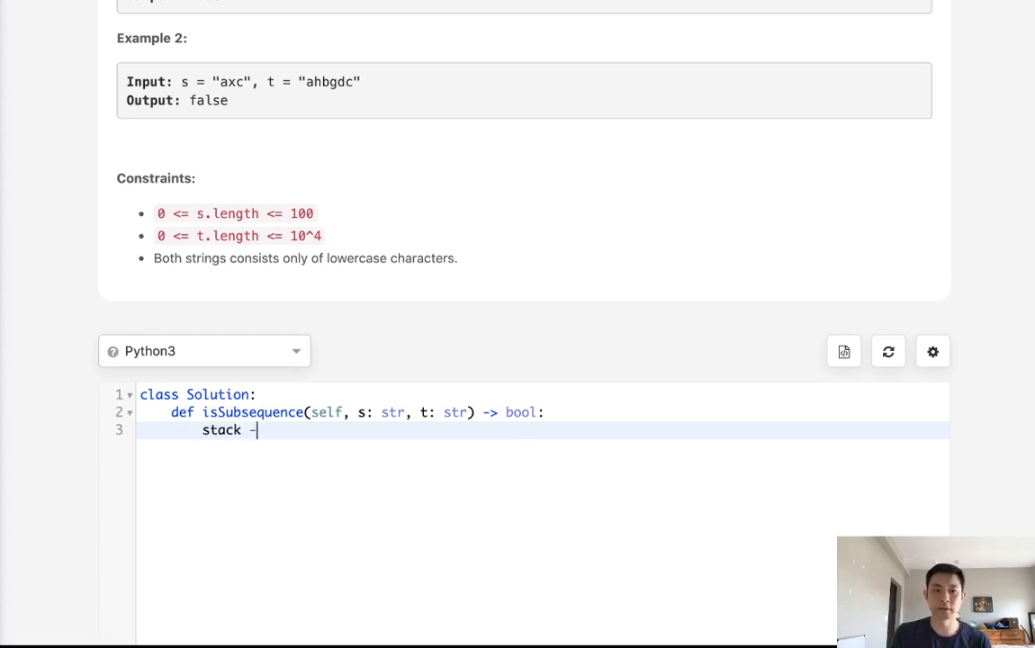
{"action": "type", "text": "= list(s)"}
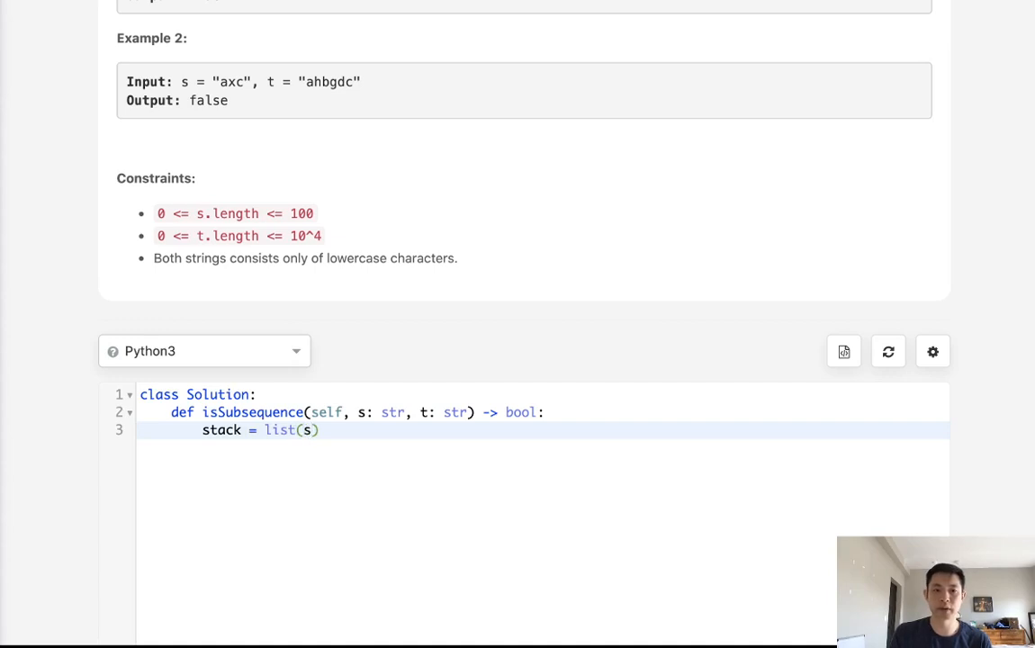
{"action": "type", "text": "for"}
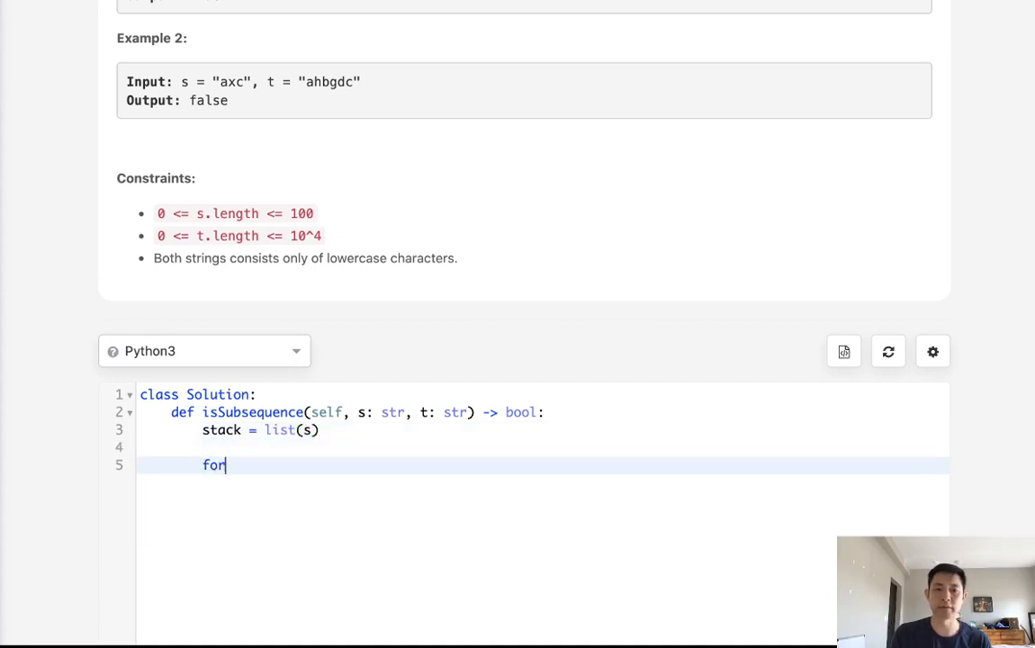
{"action": "type", "text": "char in t:"}
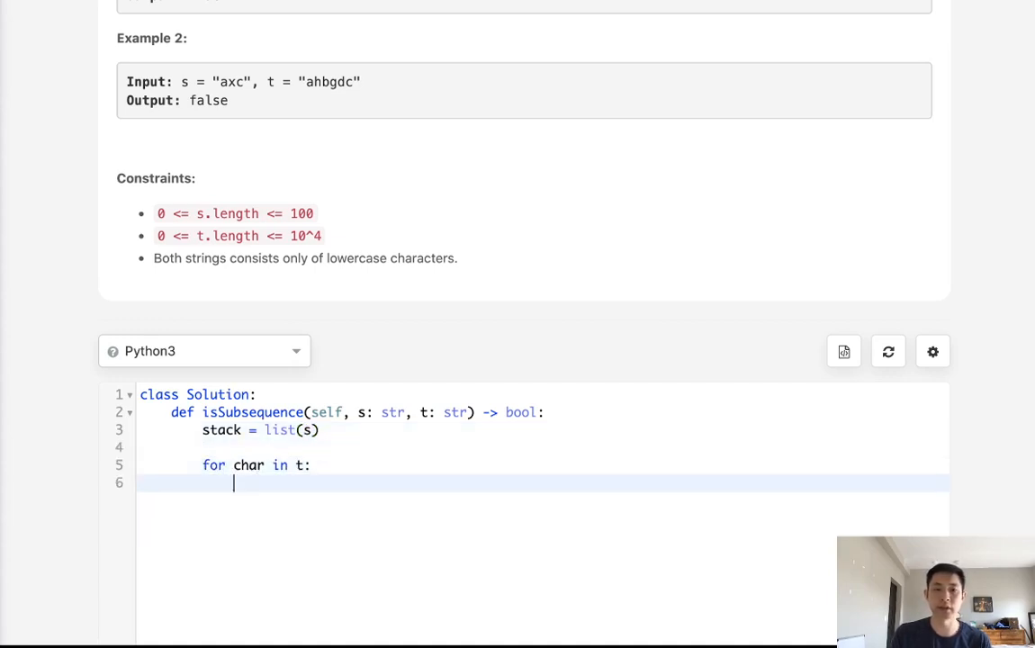
{"action": "type", "text": "if stack a"}
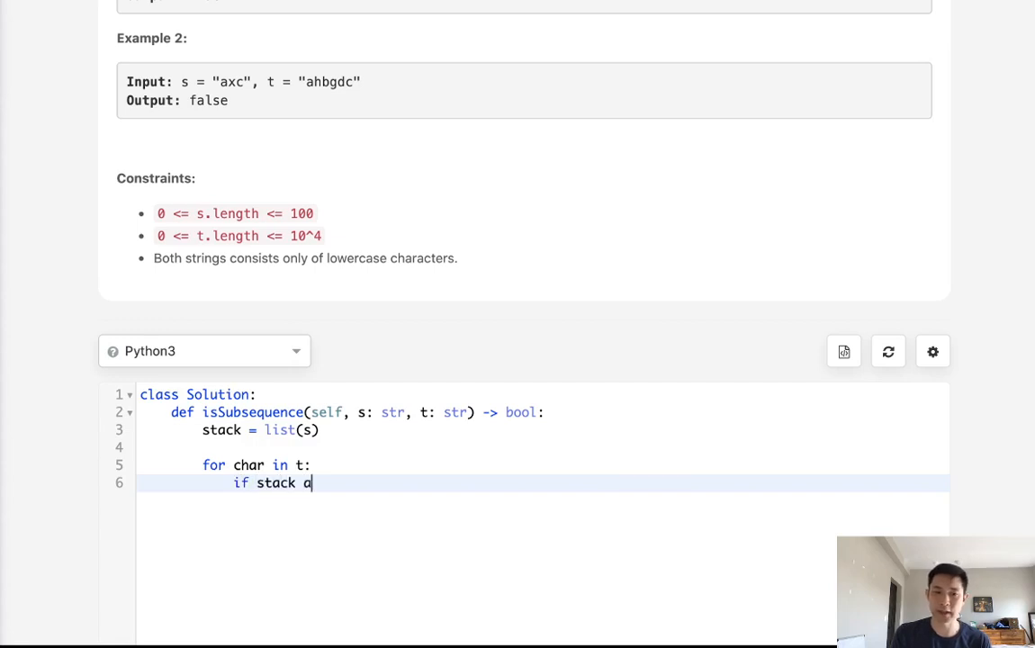
{"action": "type", "text": "nd stack[0]"}
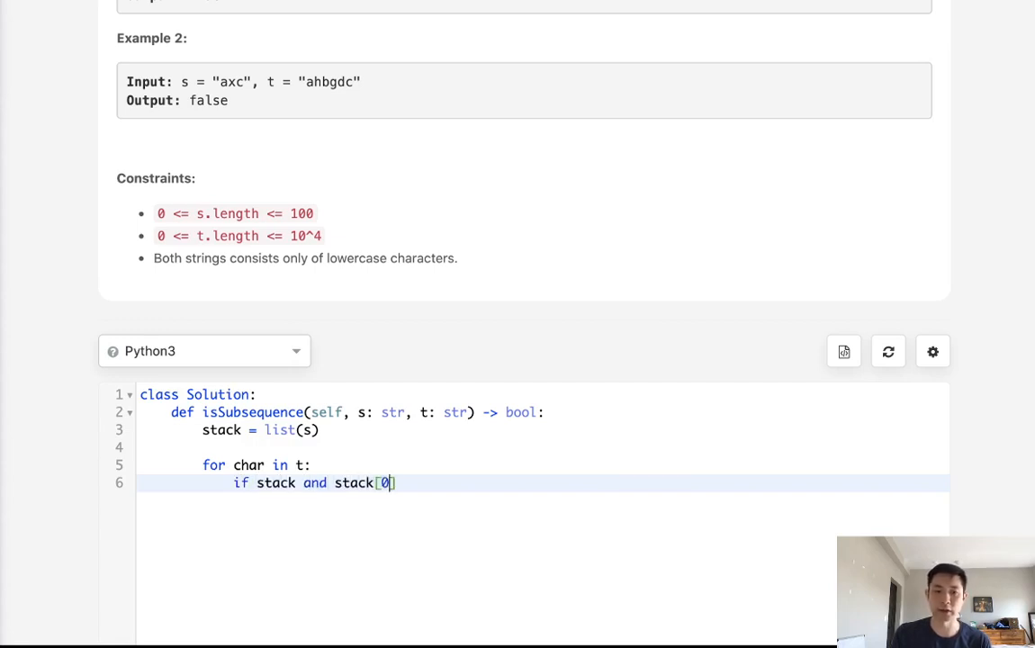
{"action": "type", "text": "== char:"}
{"action": "type", "text": "stack.pop(0"}
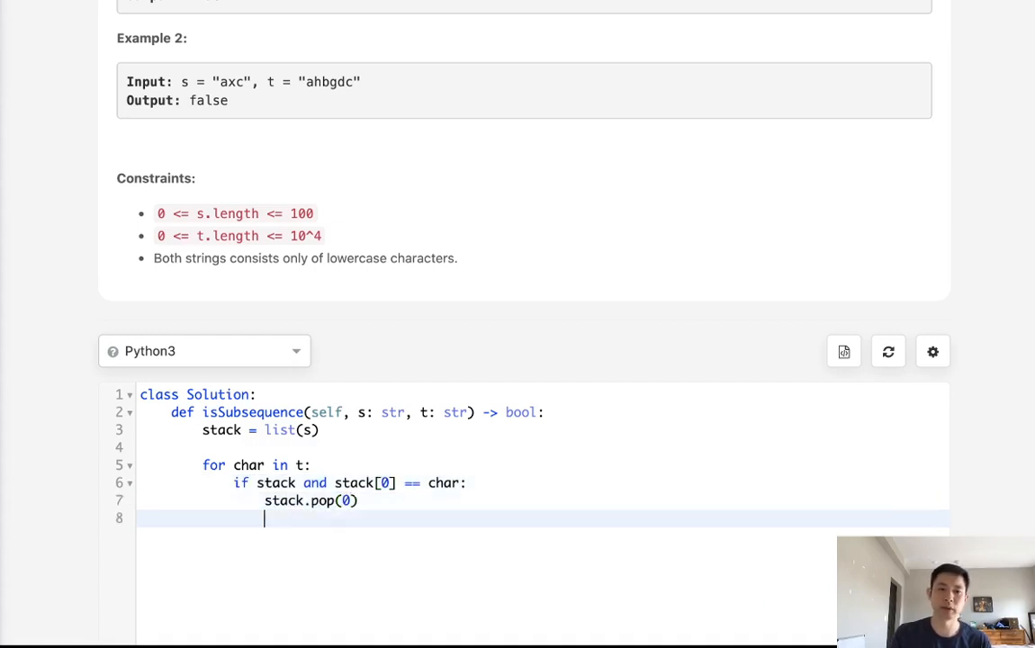
Step: Add return stack == [] after the loop and scroll toward the Run Code button
{"action": "type", "text": "retu"}
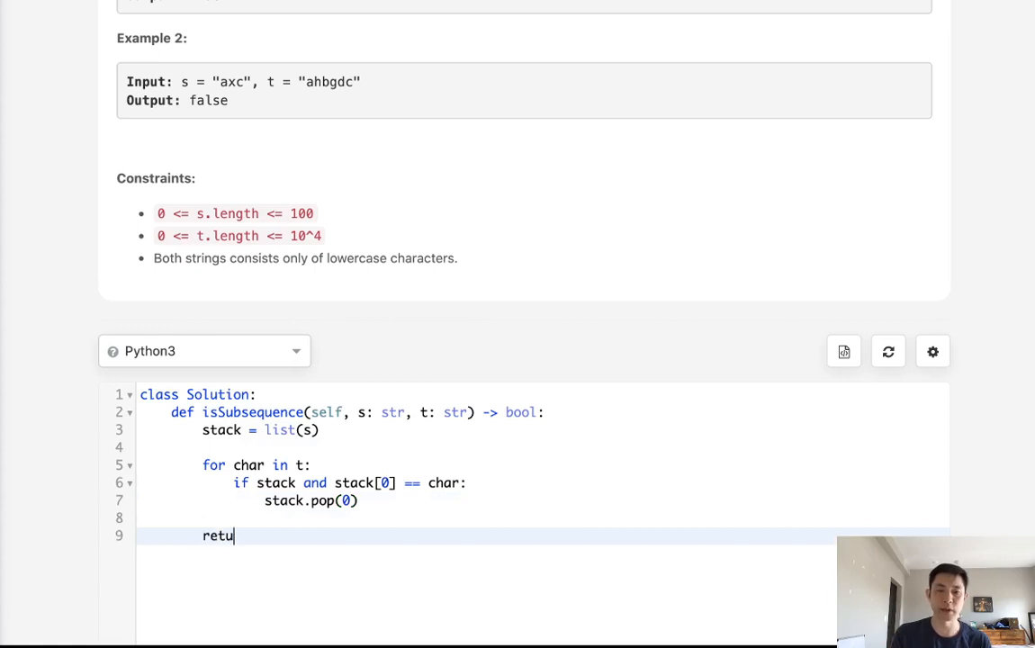
{"action": "type", "text": "rn"}
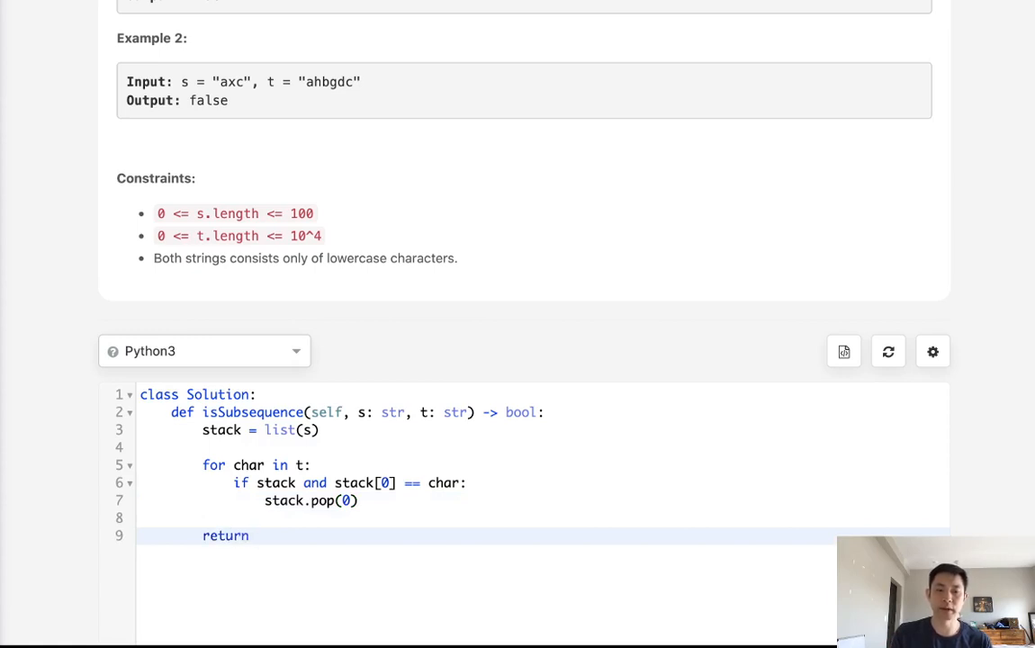
{"action": "type", "text": "stack =="}
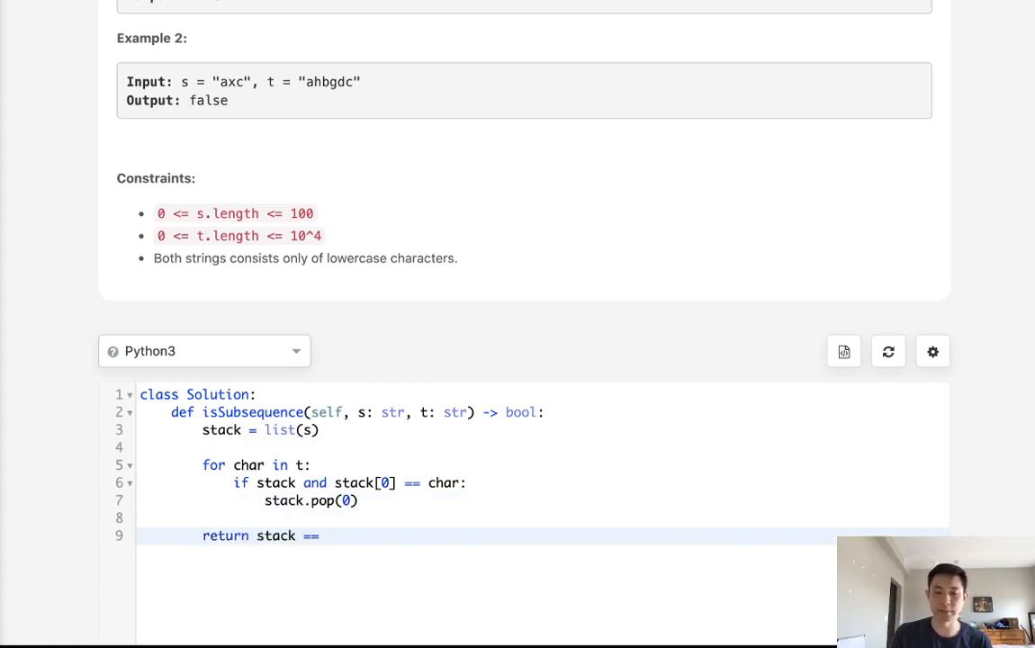
{"action": "type", "text": "[]"}
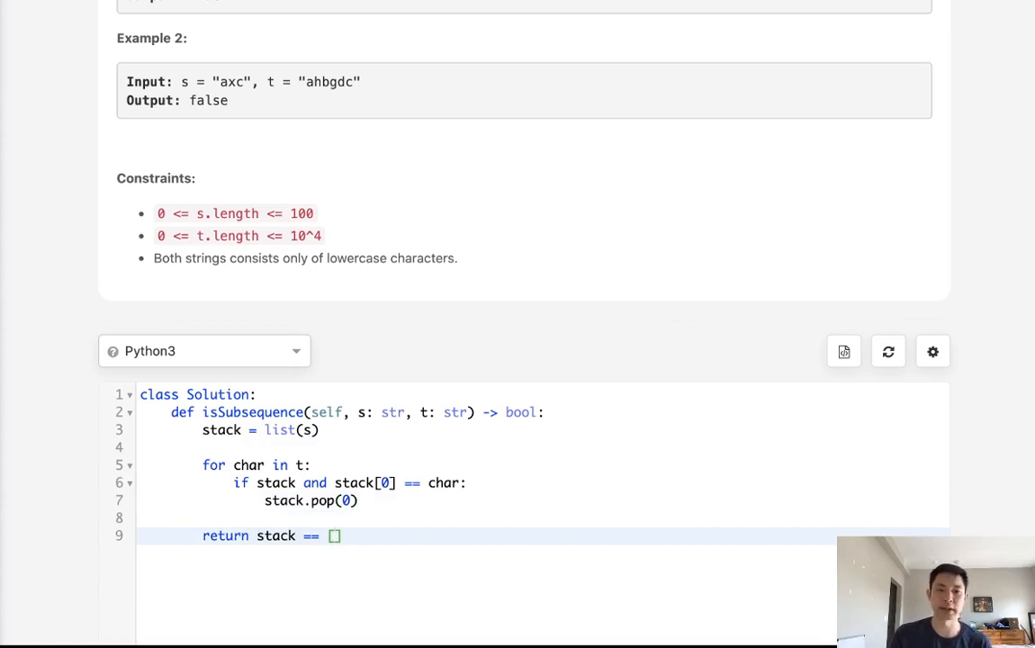
{"action": "scroll", "scroll_direction": "down", "scroll_amount": 3}
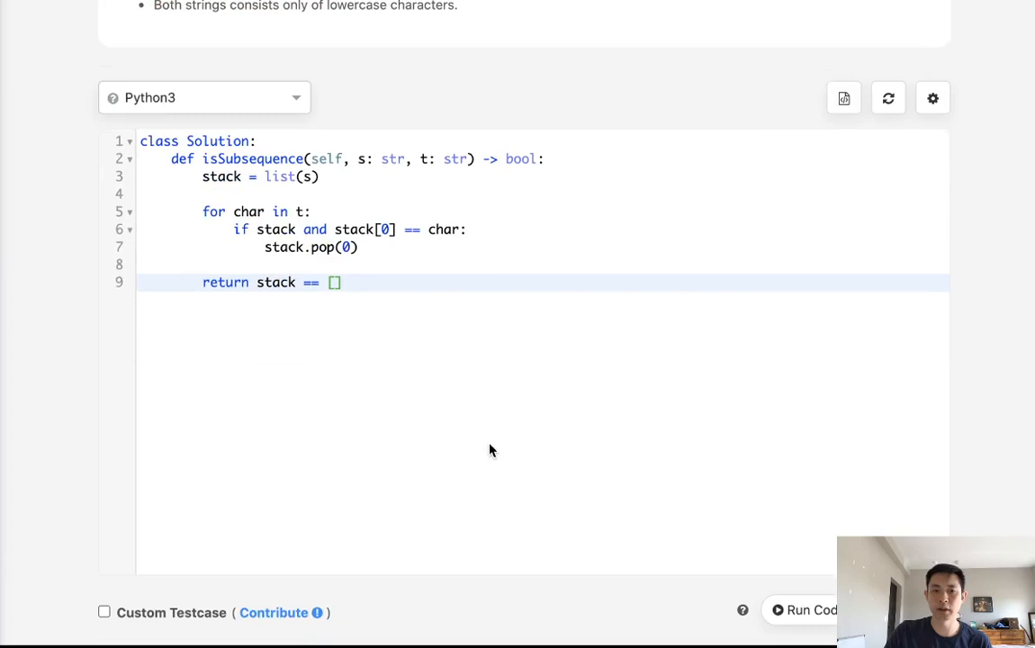